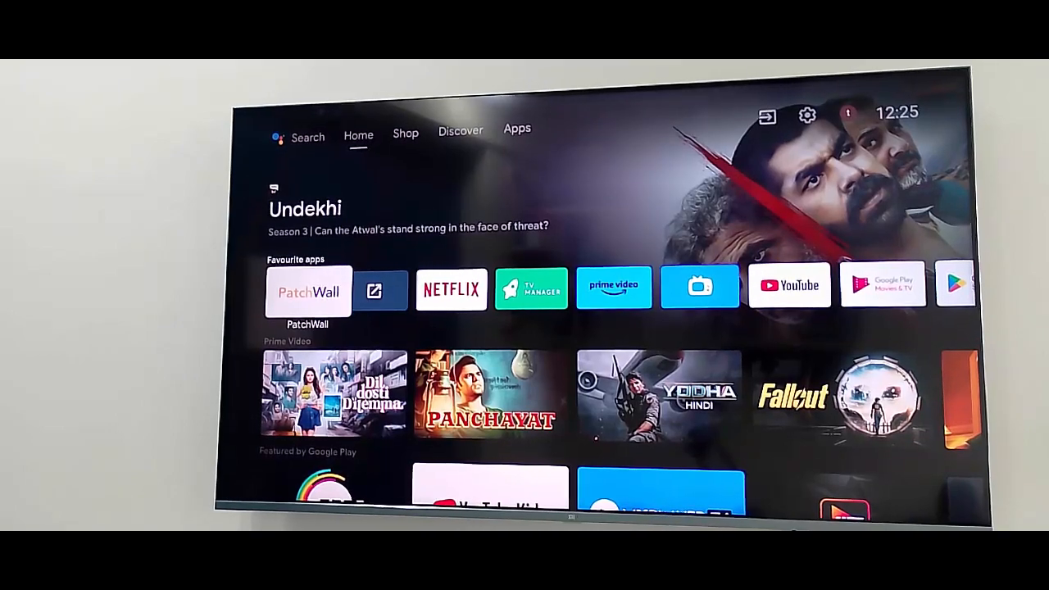
Launch the YouTube app from the Favourite apps row on the home screen.
scroll("right", 3)
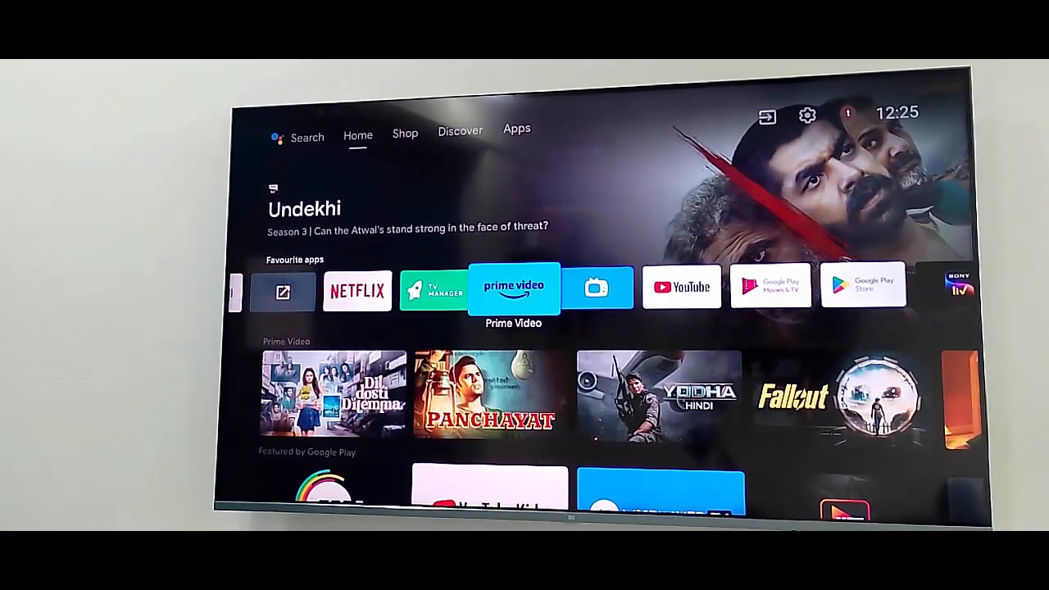
left_click(681, 286)
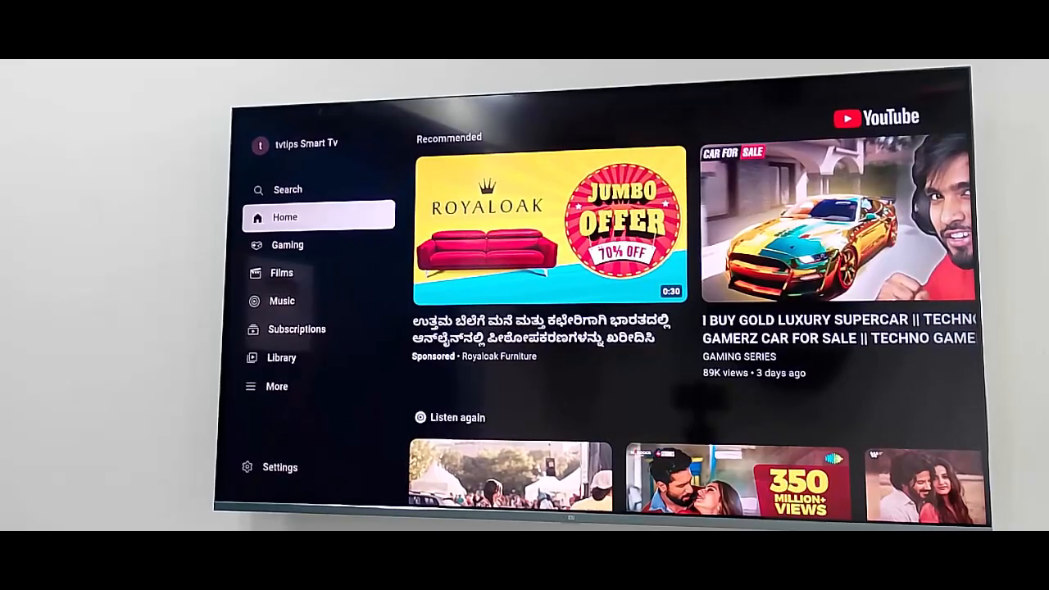
Choose Films in the YouTube sidebar to show its movie listings.
left_click(282, 273)
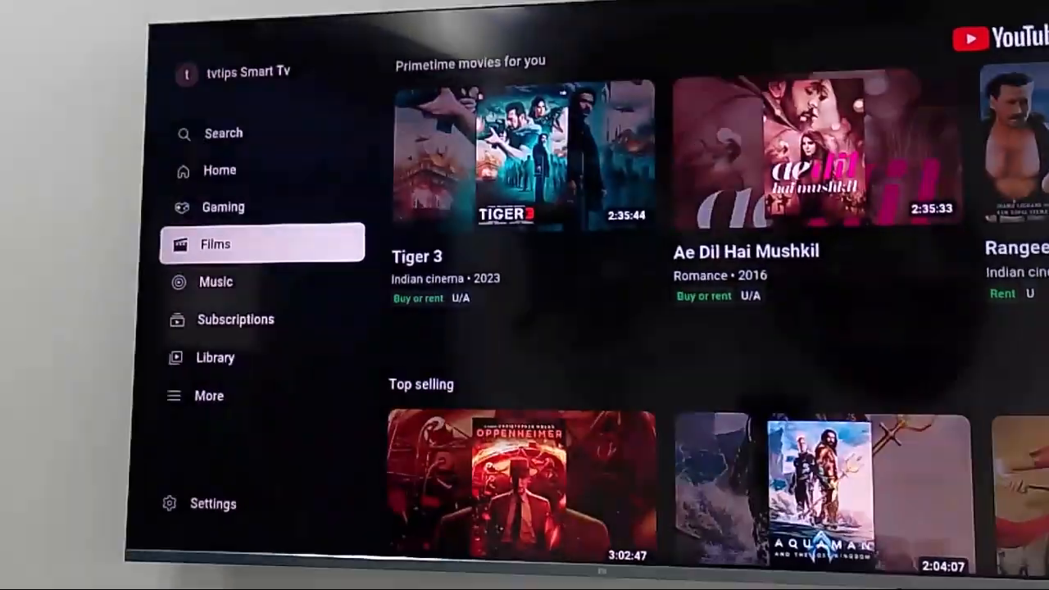